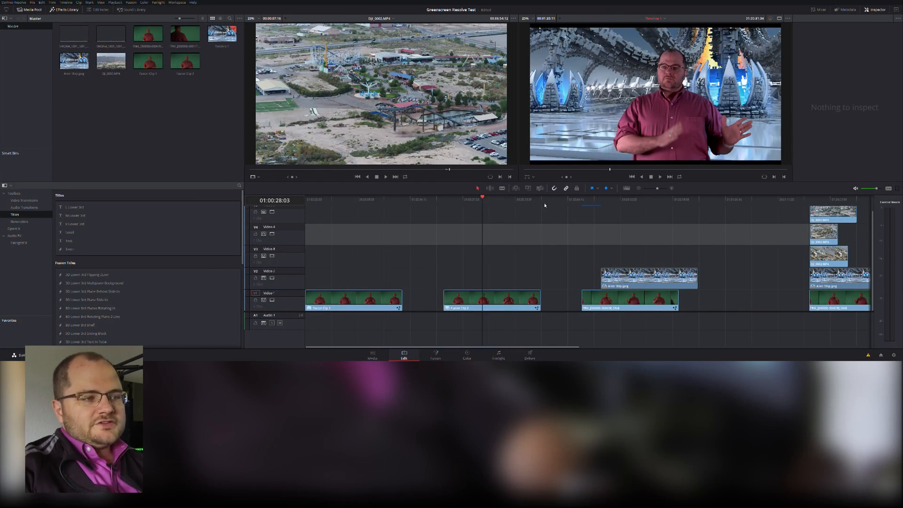
# Select the landscape image above the third presenter clip and make a New Fusion Clip.
pyautogui.click(589, 199)
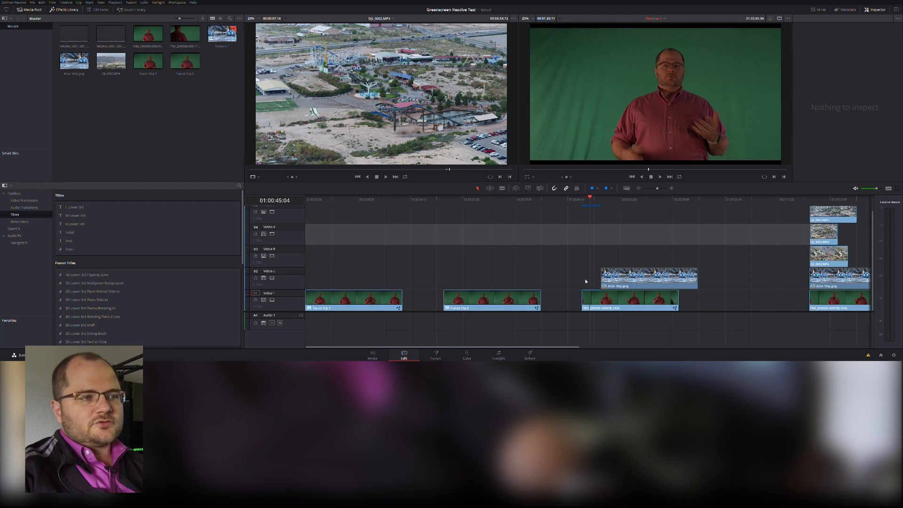
pyautogui.moveTo(539, 142)
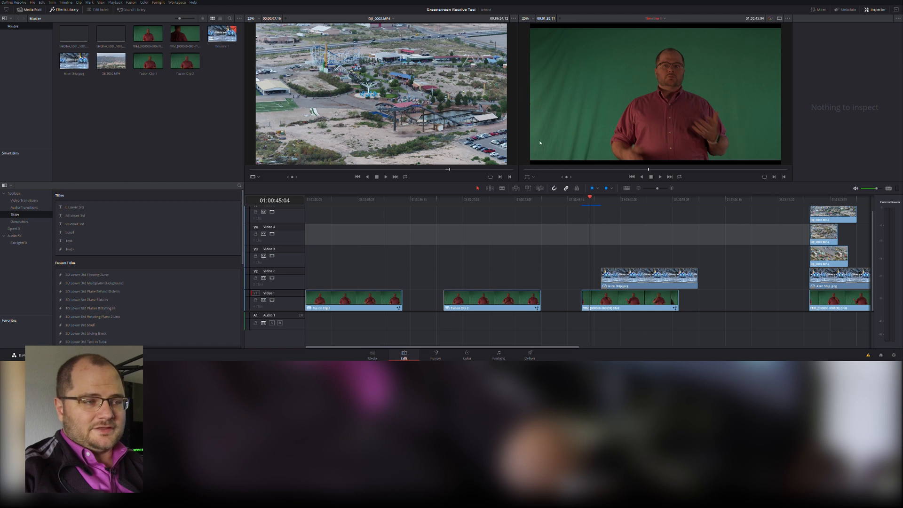
pyautogui.click(626, 200)
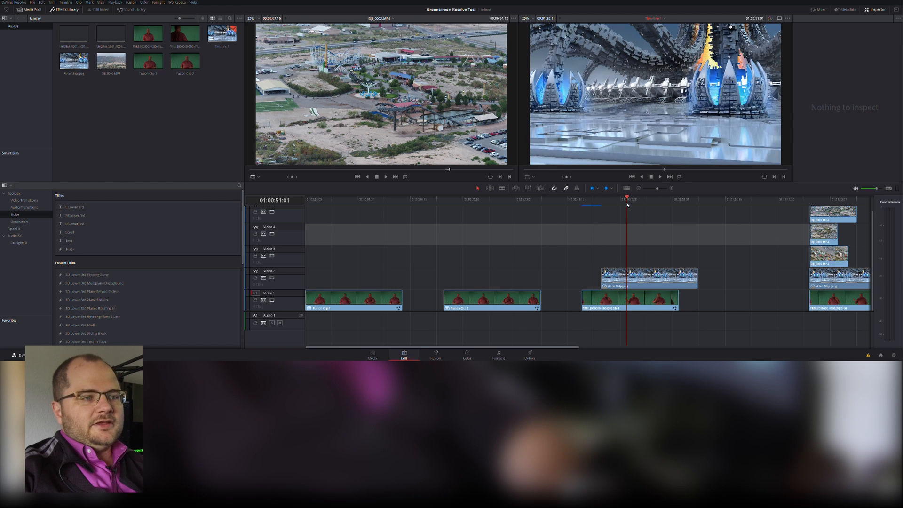
pyautogui.click(629, 274)
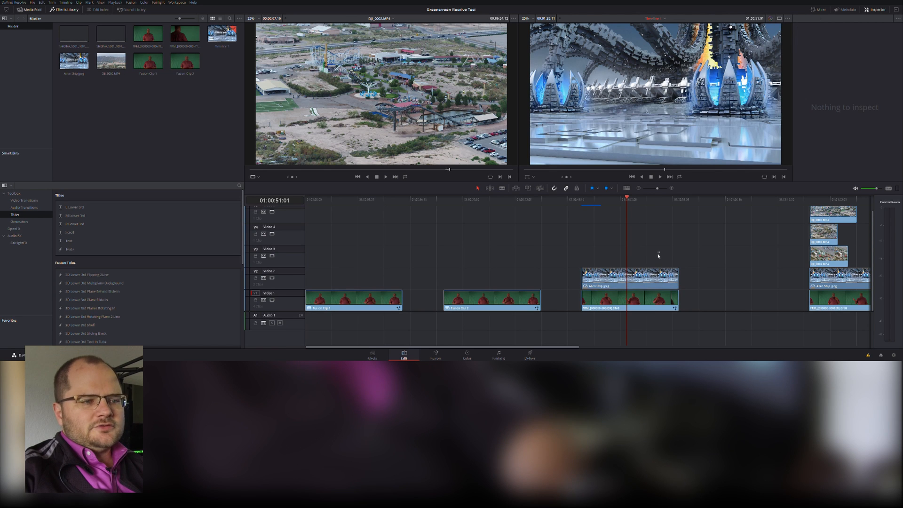
pyautogui.click(629, 299)
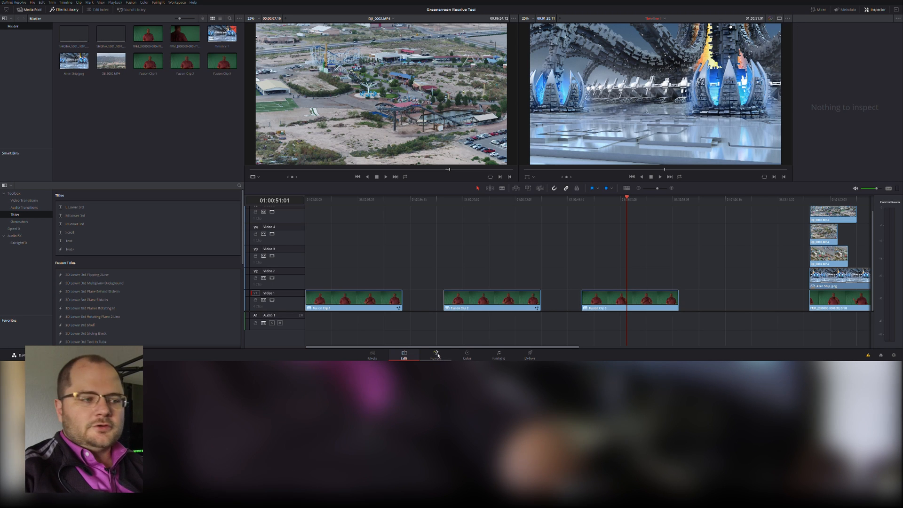
# Open the clip in Fusion, enable Show Tile Picture on MediaIn nodes, and view each input.
pyautogui.click(436, 355)
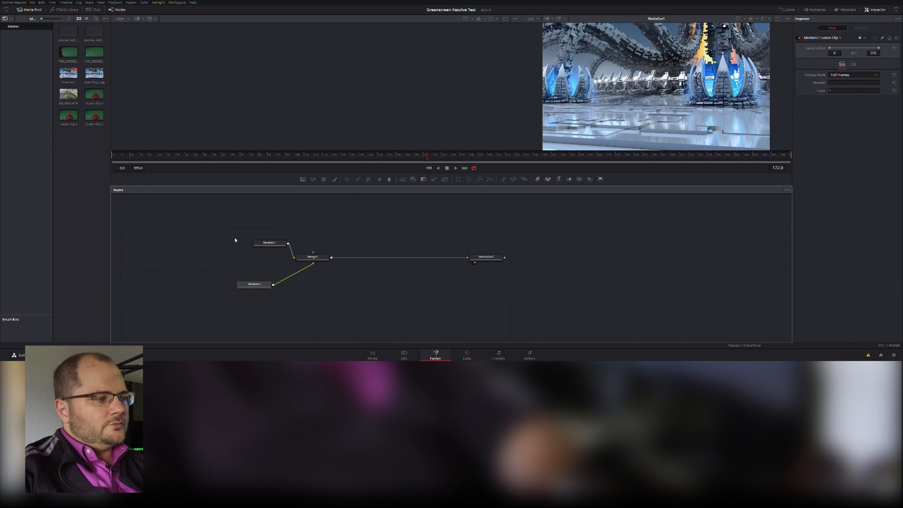
pyautogui.moveTo(268, 242); pyautogui.dragTo(246, 244)
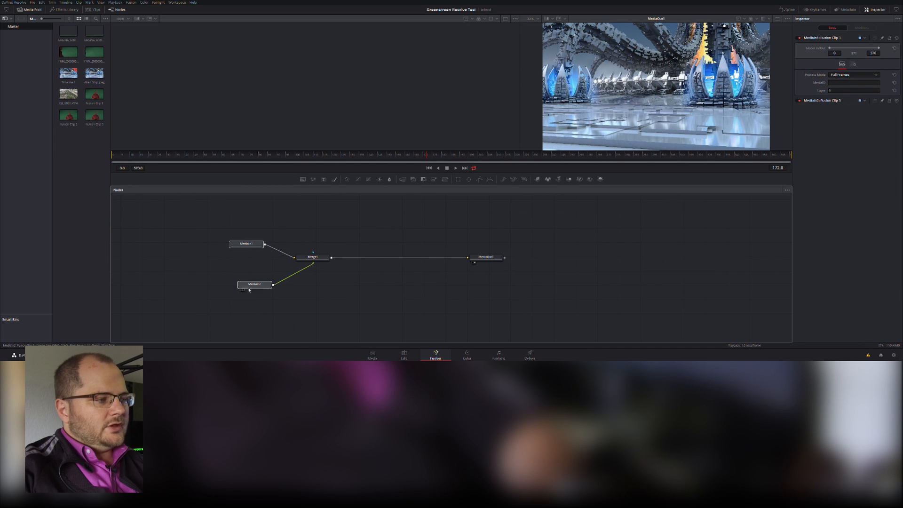
pyautogui.click(254, 284)
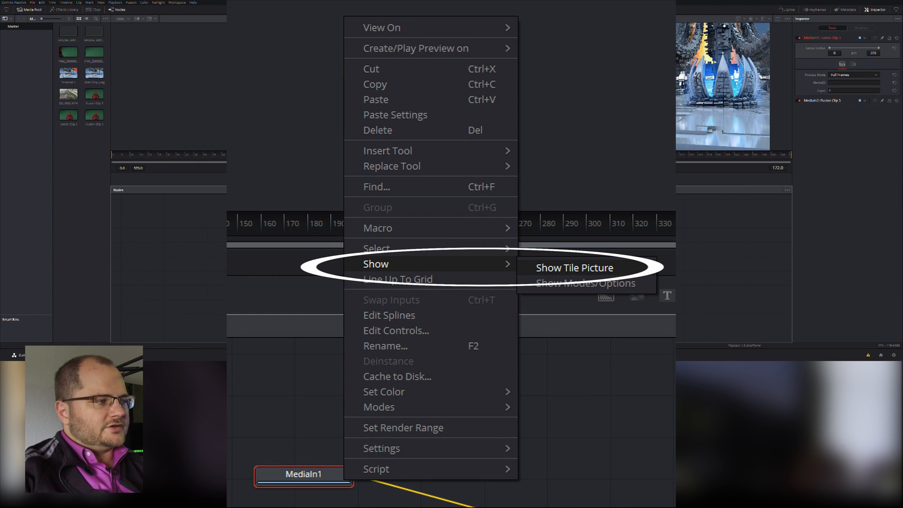
pyautogui.click(574, 267)
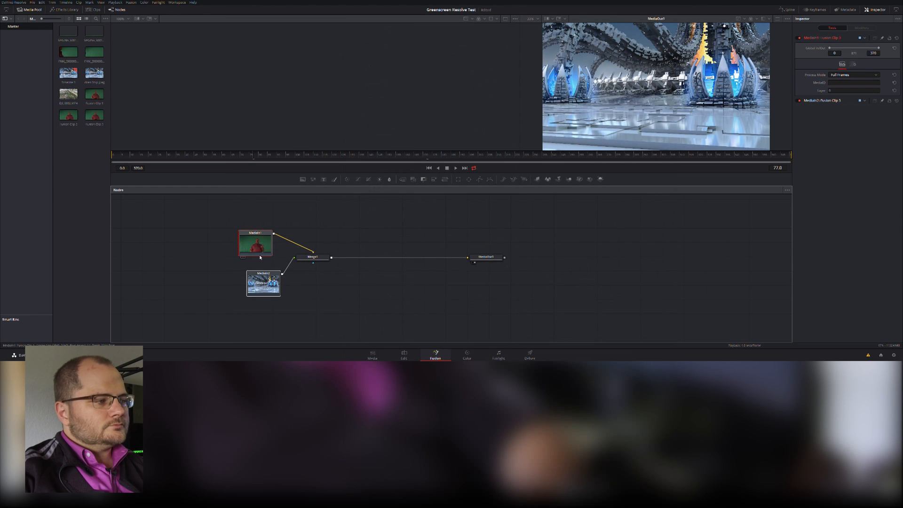
pyautogui.click(256, 242)
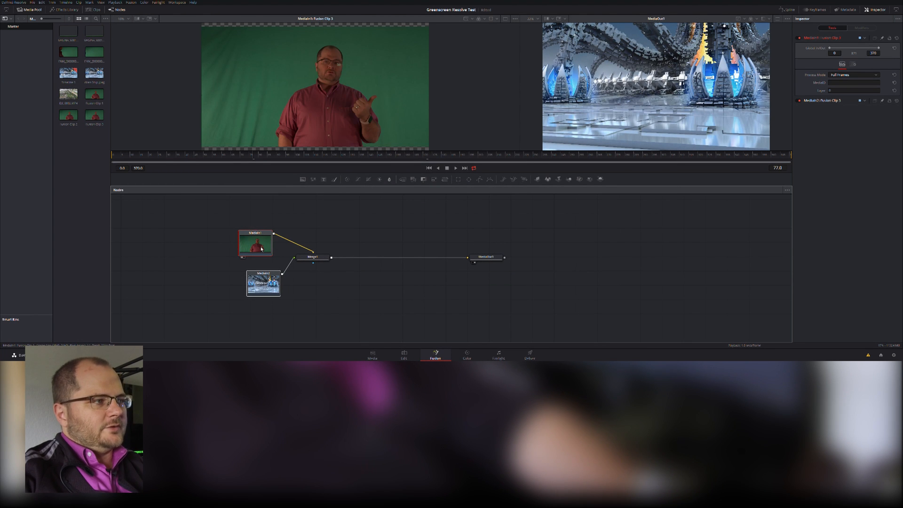
pyautogui.click(263, 283)
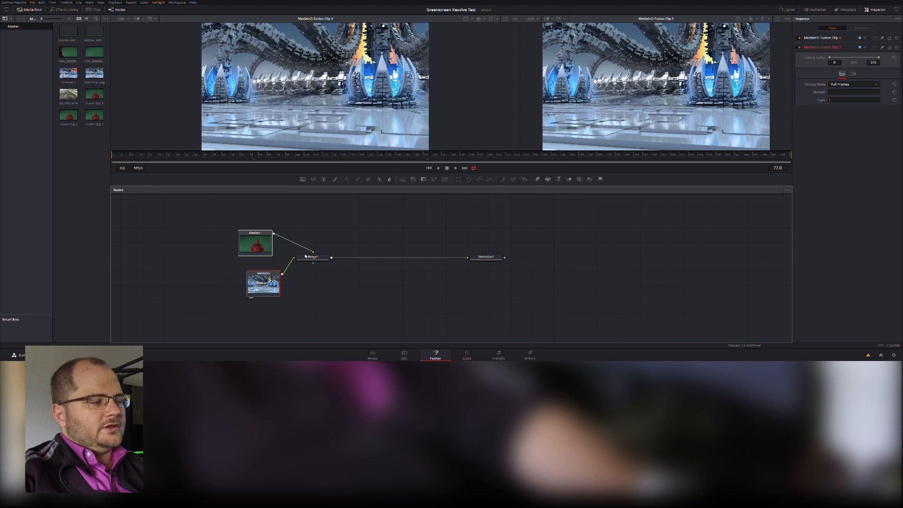
# Move Merge1 right and connect only the MediaIn2 landscape image into it.
pyautogui.click(313, 257)
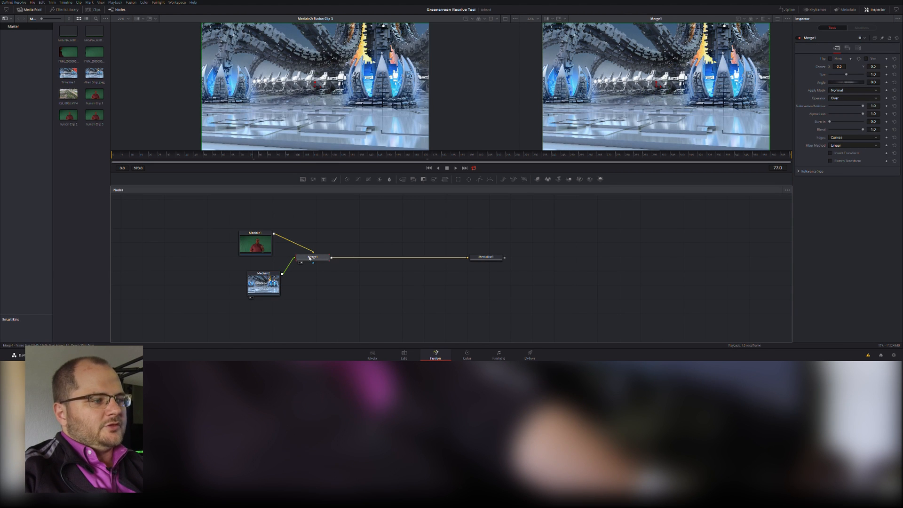
pyautogui.moveTo(312, 257); pyautogui.dragTo(341, 254)
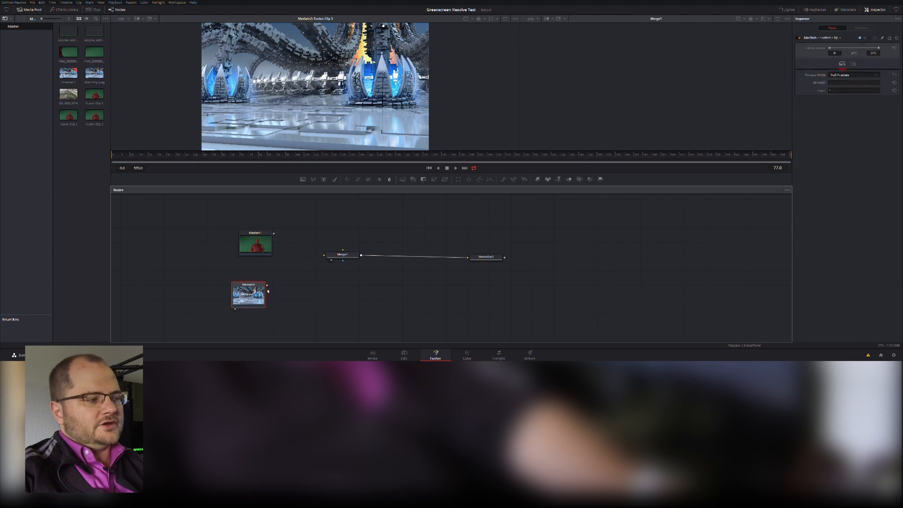
pyautogui.click(249, 293)
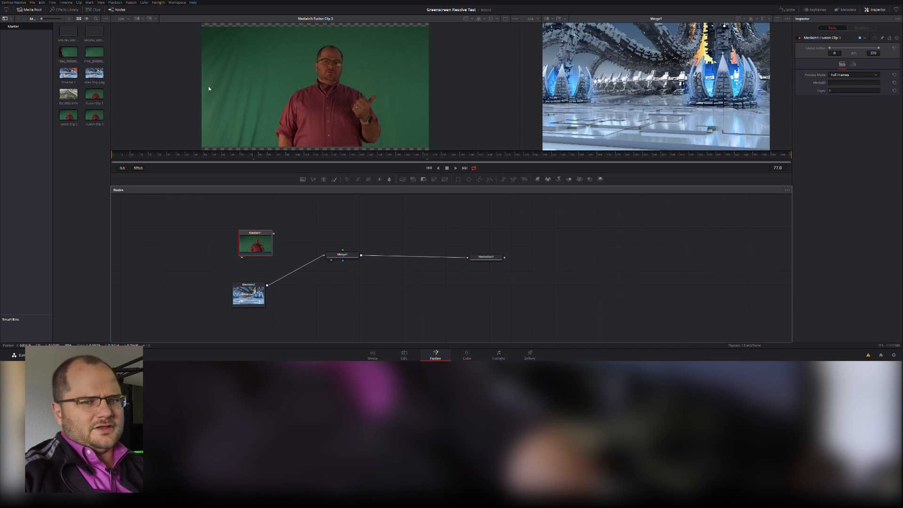
pyautogui.moveTo(226, 153)
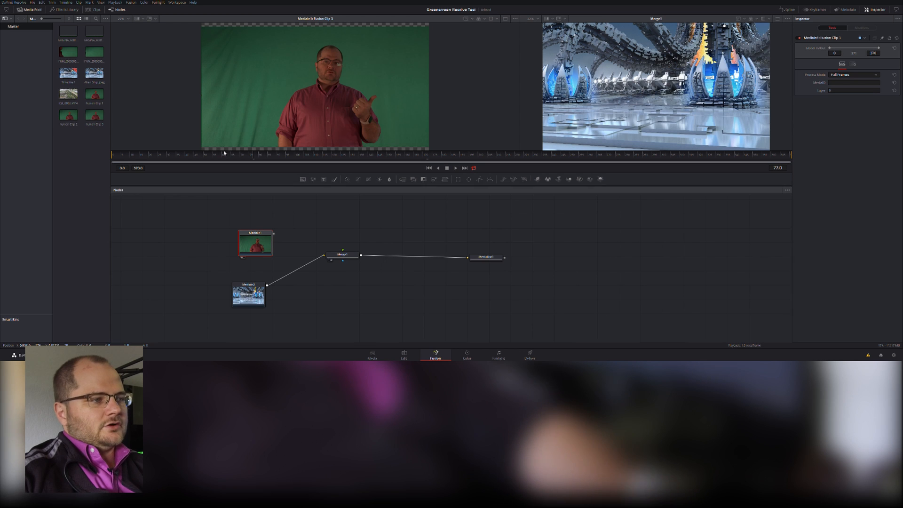
# Add an Ultra Keyer node after MediaIn1 by searching 'ult', then select UltraKeyer1.
pyautogui.write('ult')
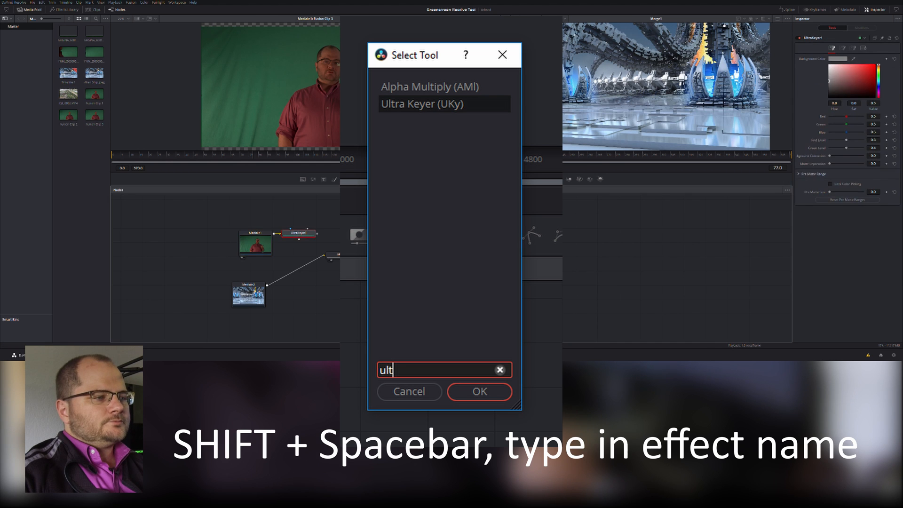
pyautogui.click(479, 391)
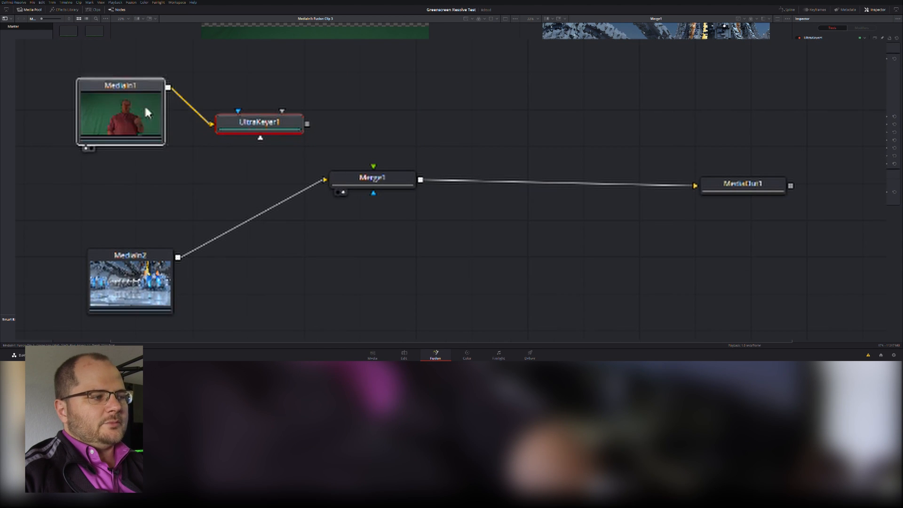
pyautogui.click(121, 98)
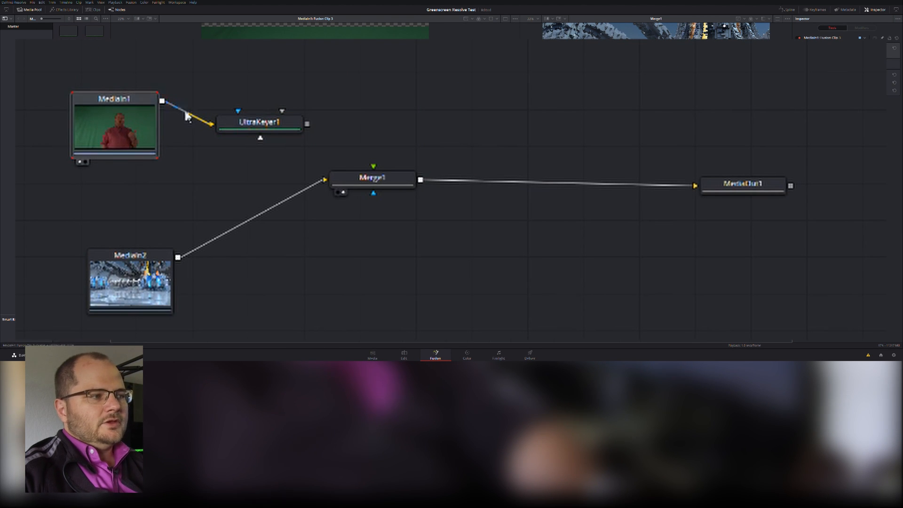
pyautogui.click(259, 121)
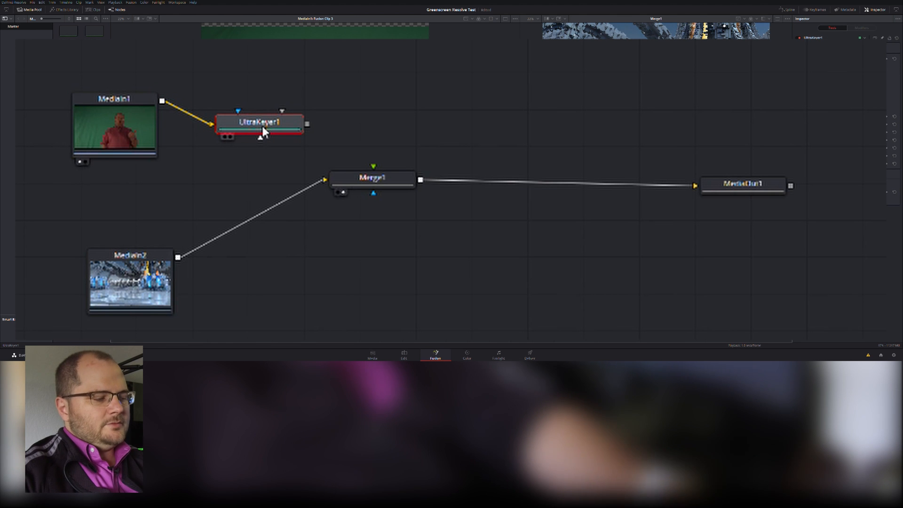
# Inspect UltraKeyer1 and use the Background Color eyedropper on the green backdrop.
pyautogui.click(258, 122)
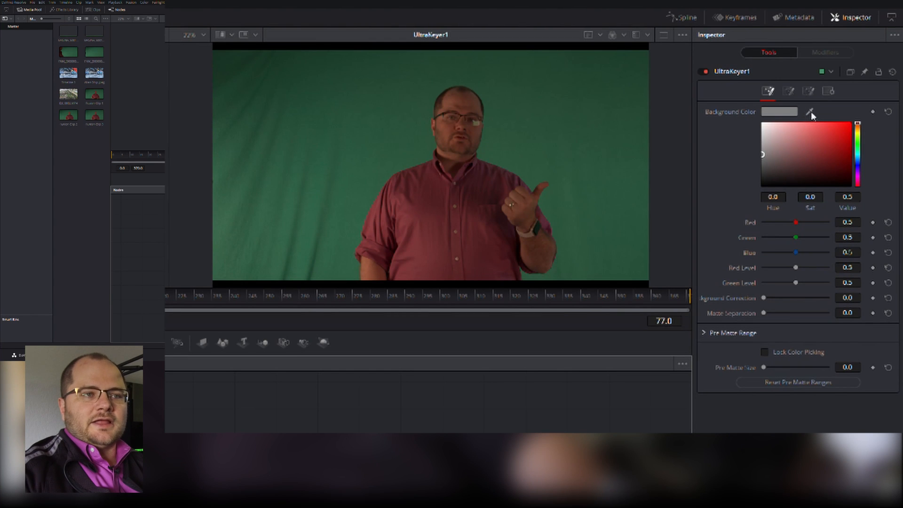
pyautogui.click(526, 156)
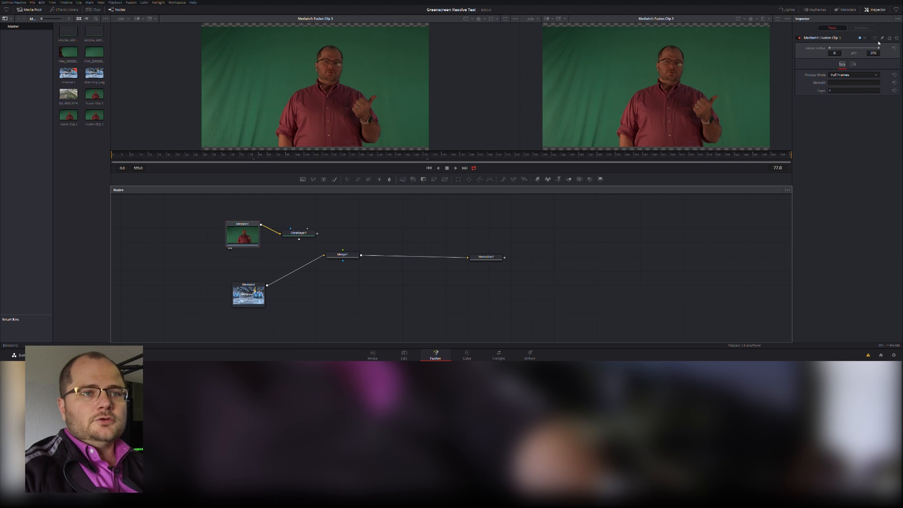
# View the presenter input node's output in the viewer.
pyautogui.click(298, 233)
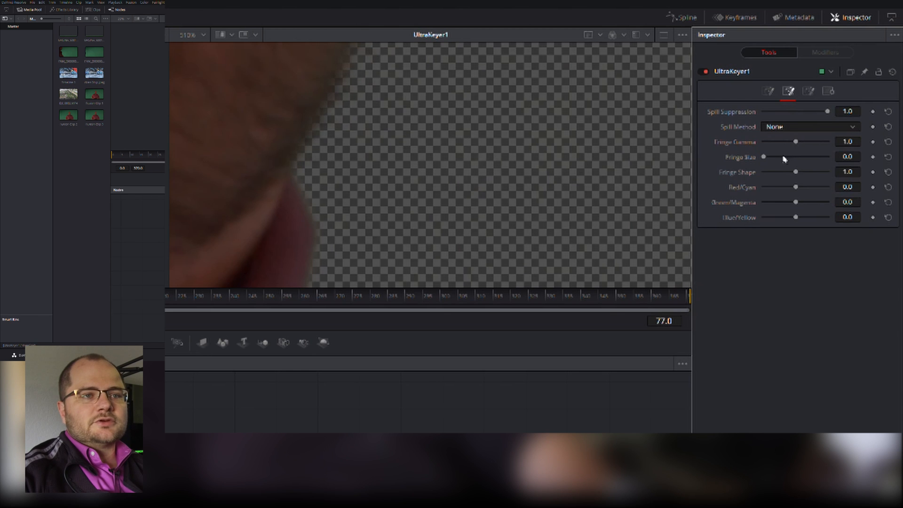
# In UltraKeyer1's Matte tab, set Contract/Expand to 0.1 and raise Matte Gamma.
pyautogui.click(808, 91)
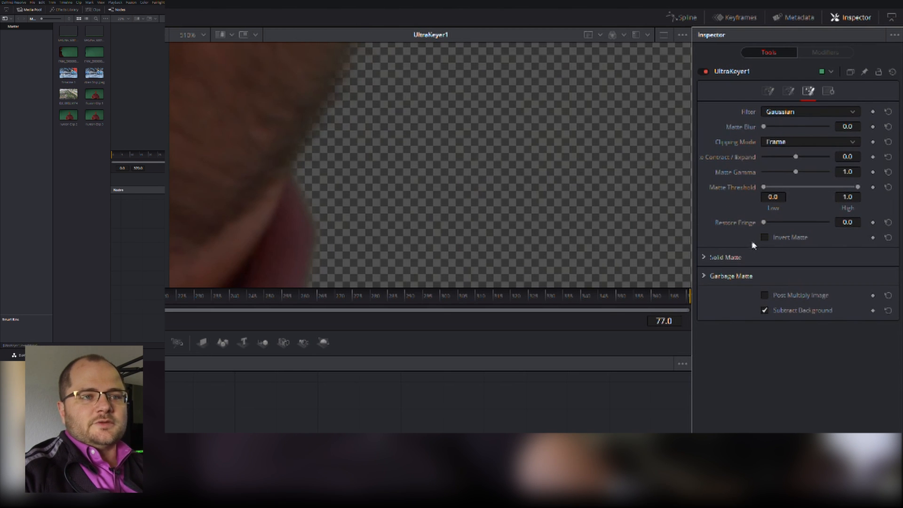
pyautogui.moveTo(795, 172); pyautogui.dragTo(793, 172)
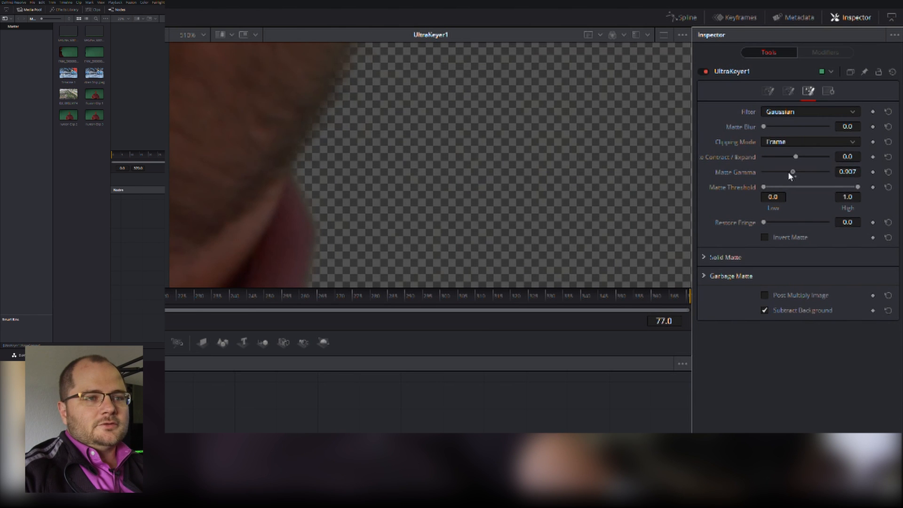
pyautogui.moveTo(792, 171); pyautogui.dragTo(785, 171)
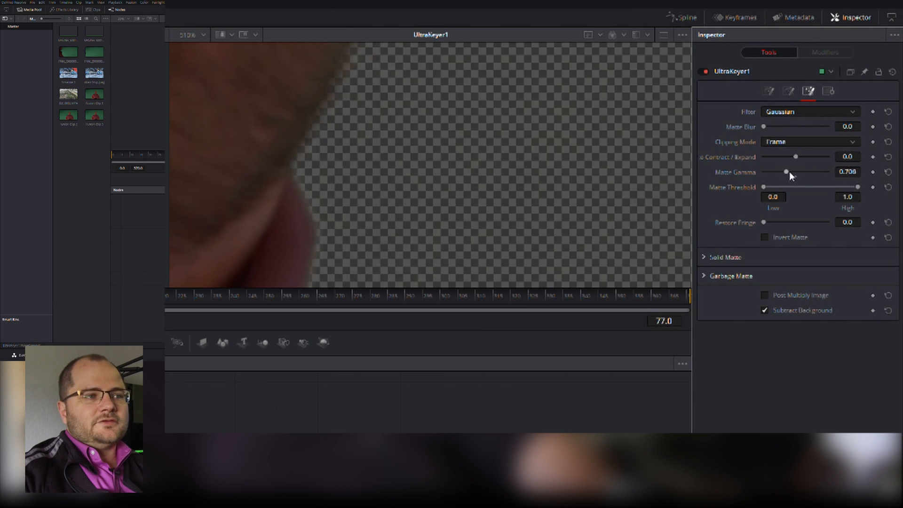
pyautogui.moveTo(786, 172); pyautogui.dragTo(794, 171)
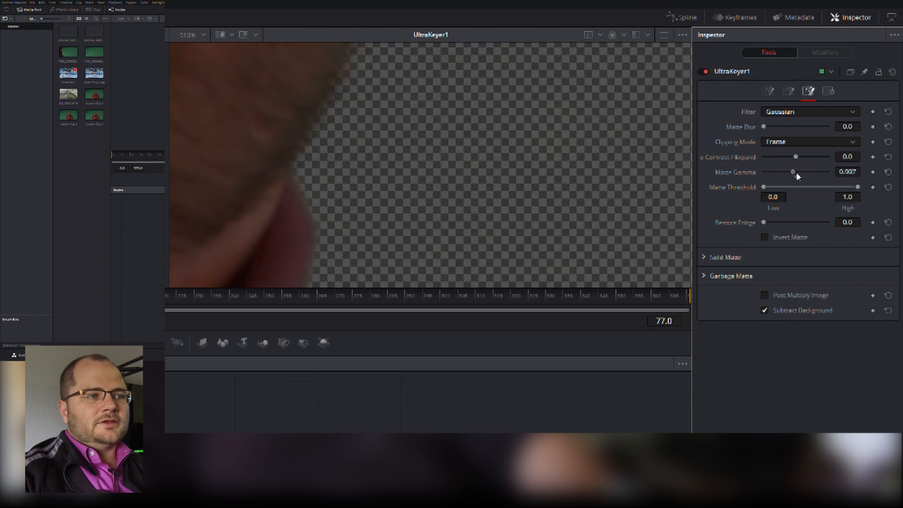
pyautogui.moveTo(793, 172); pyautogui.dragTo(779, 172)
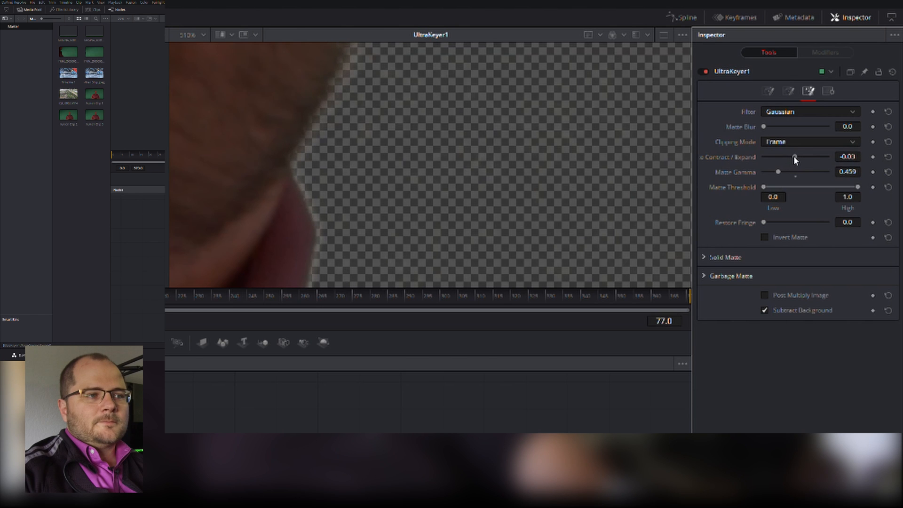
pyautogui.moveTo(795, 156); pyautogui.dragTo(798, 156)
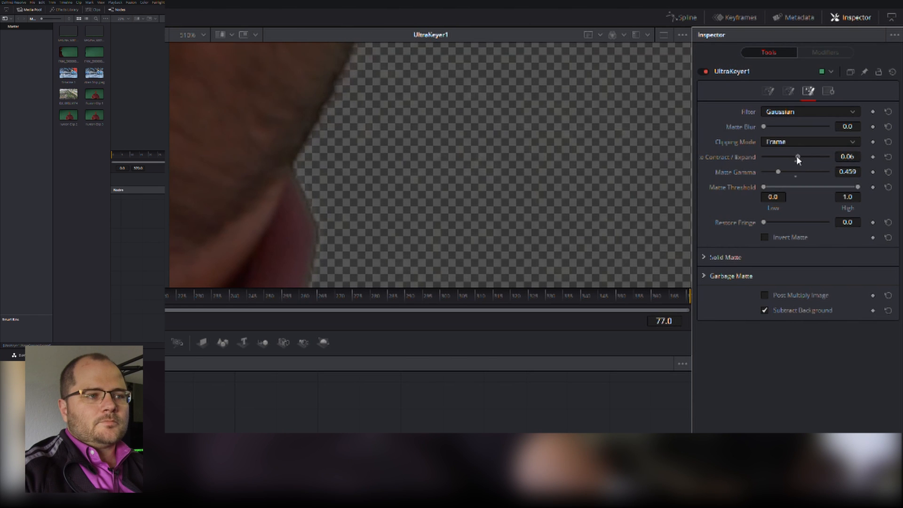
pyautogui.moveTo(797, 157); pyautogui.dragTo(799, 156)
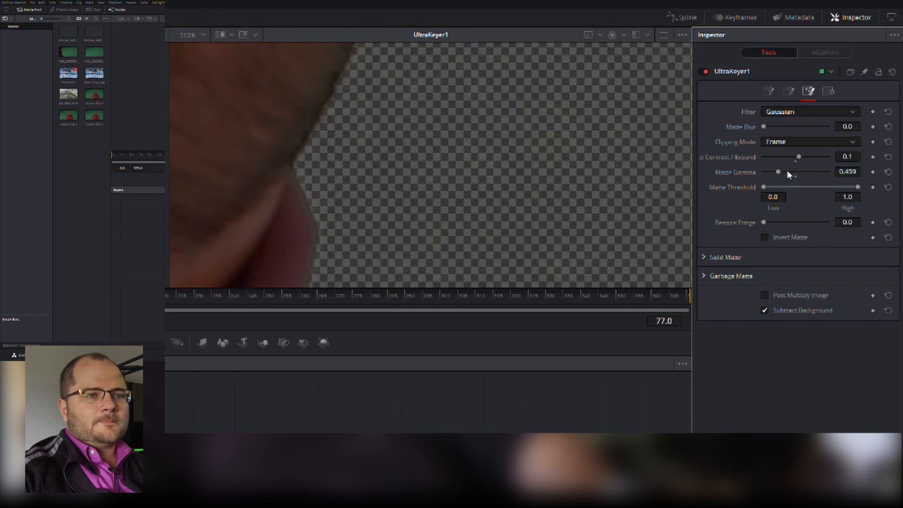
pyautogui.moveTo(778, 171); pyautogui.dragTo(797, 171)
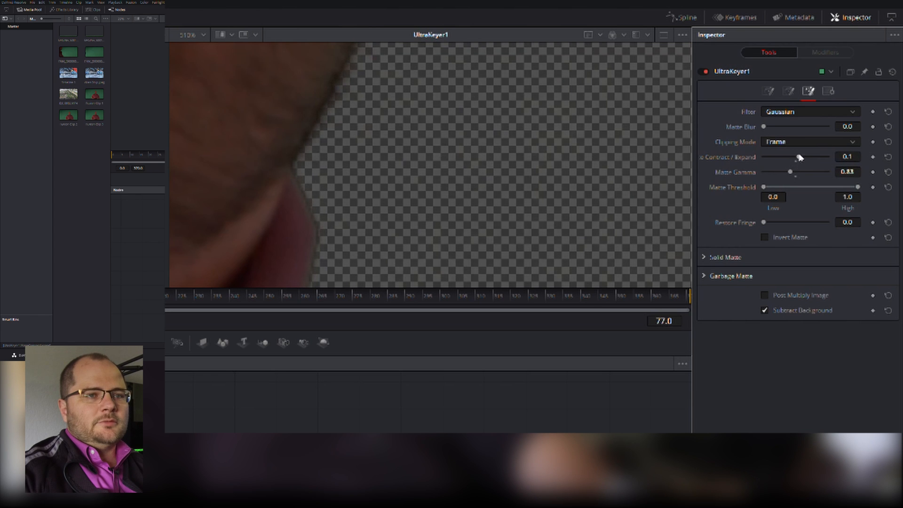
pyautogui.moveTo(800, 156); pyautogui.dragTo(795, 157)
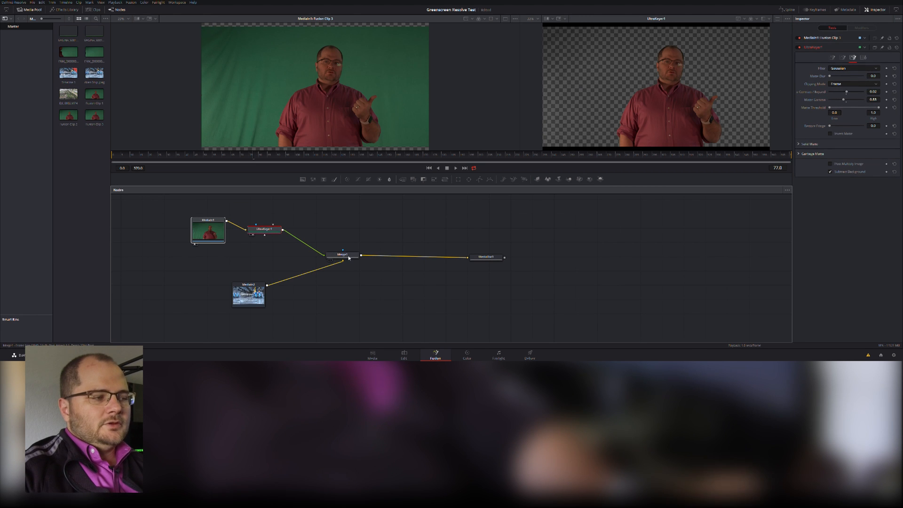
# View Merge1's composite over the alien landscape, then reselect UltraKeyer1.
pyautogui.click(341, 255)
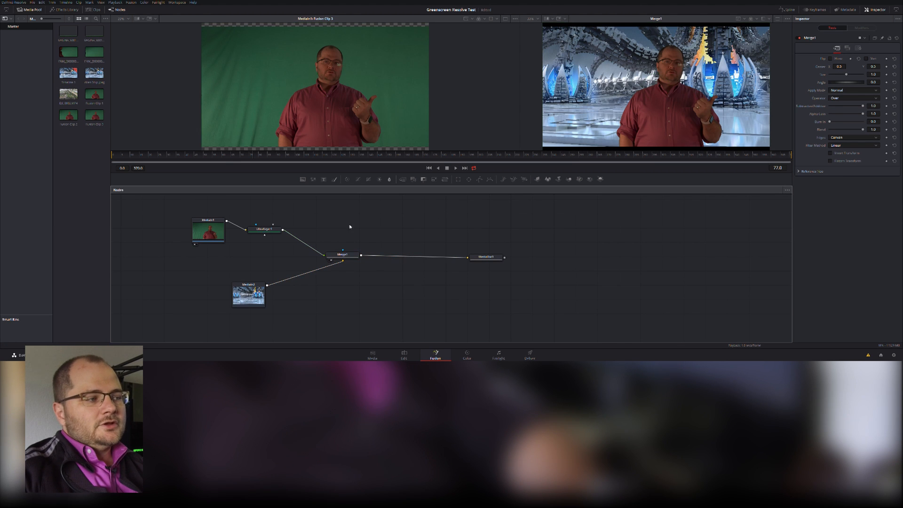
pyautogui.click(265, 229)
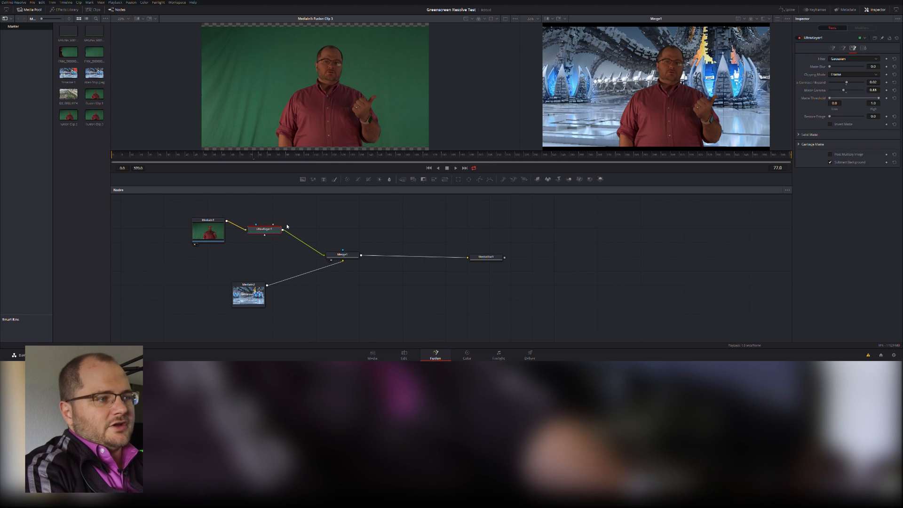
# Add Brightness/Contrast after the keyer with Gain 1.25, Lift 0.03, Gamma 1.44, Contrast 0.44.
pyautogui.write('brigh')
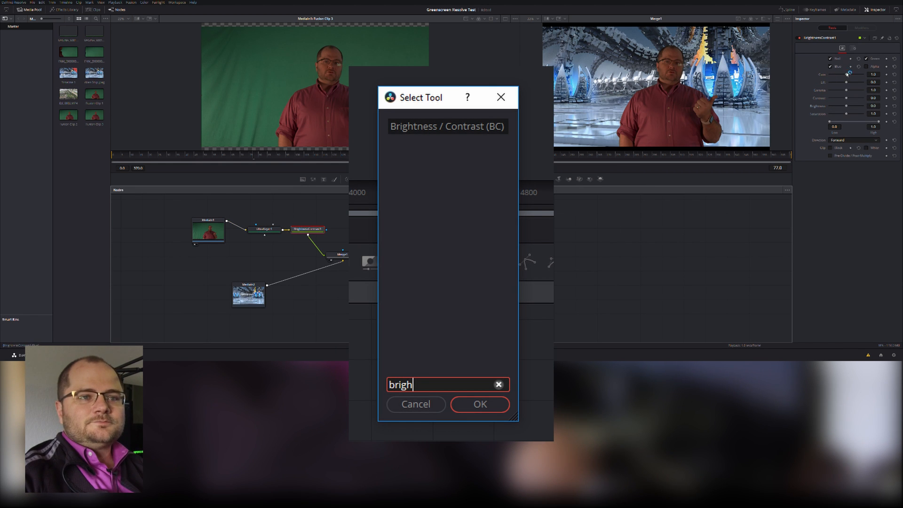
pyautogui.click(479, 403)
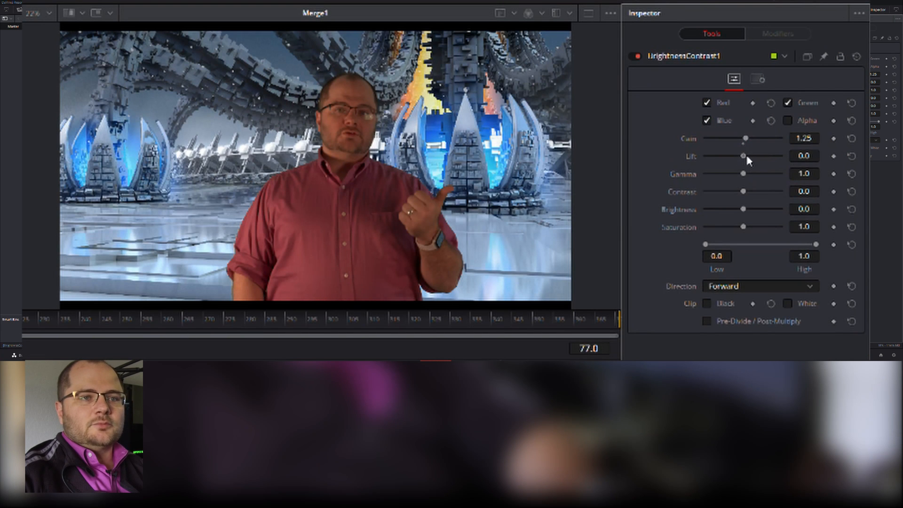
pyautogui.moveTo(742, 173); pyautogui.dragTo(749, 173)
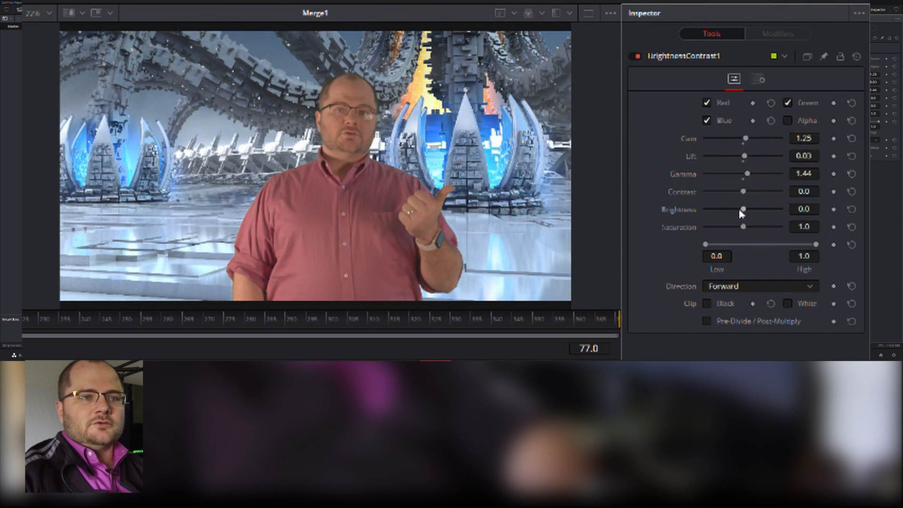
pyautogui.moveTo(742, 192); pyautogui.dragTo(759, 191)
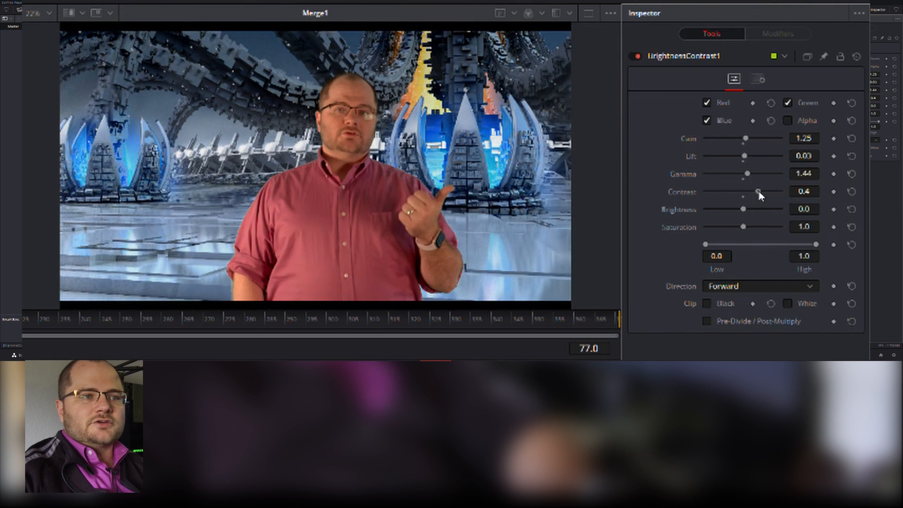
pyautogui.moveTo(757, 192); pyautogui.dragTo(759, 192)
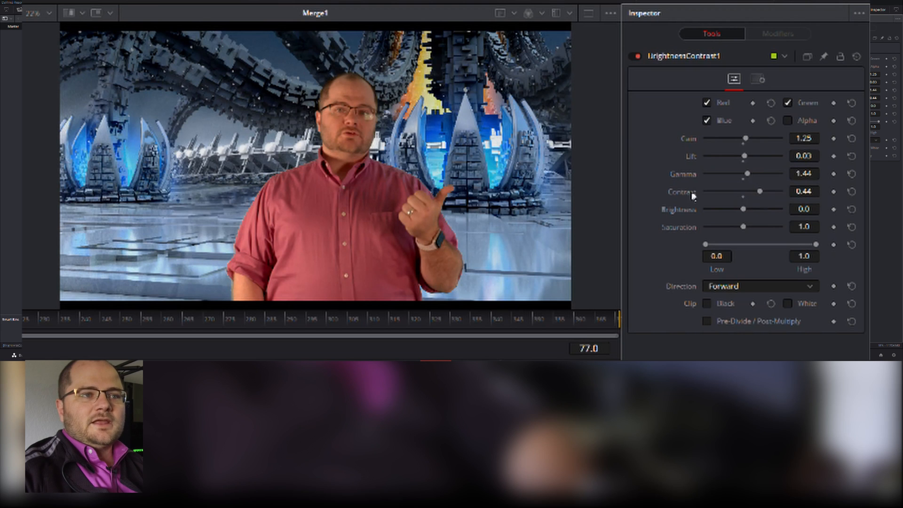
pyautogui.moveTo(389, 170)
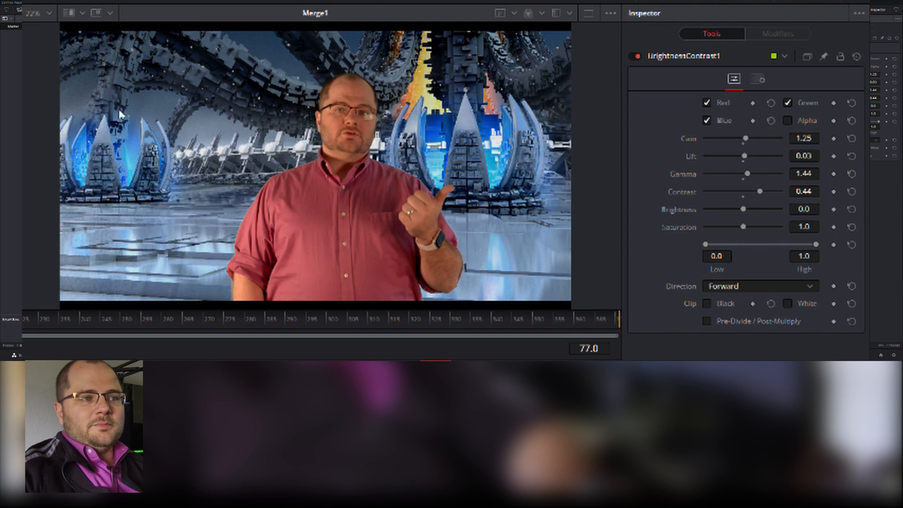
pyautogui.moveTo(428, 138)
pyautogui.write('color')
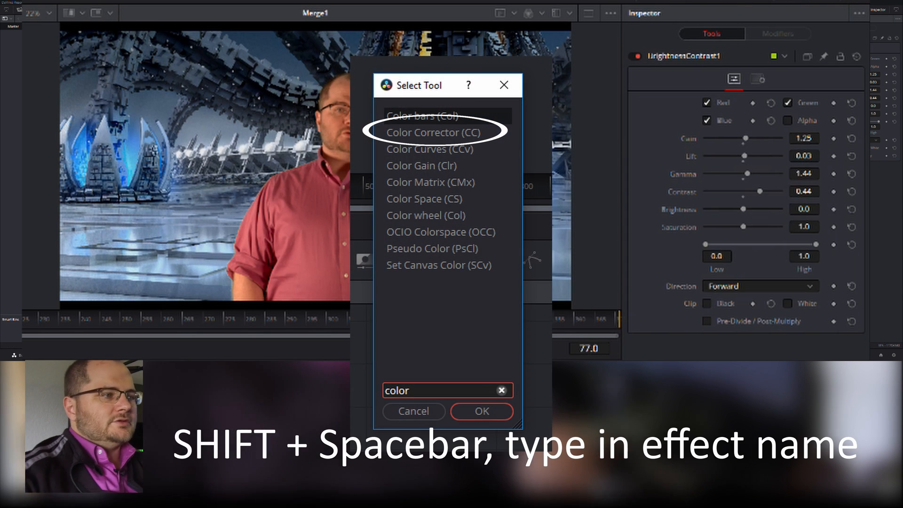
# Add a Color Corrector node after BrightnessContrast1.
pyautogui.click(482, 411)
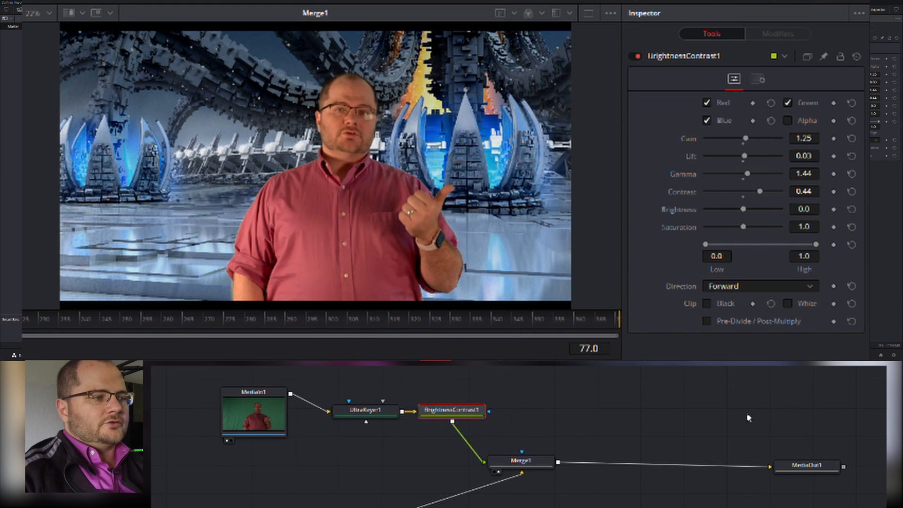
pyautogui.click(538, 411)
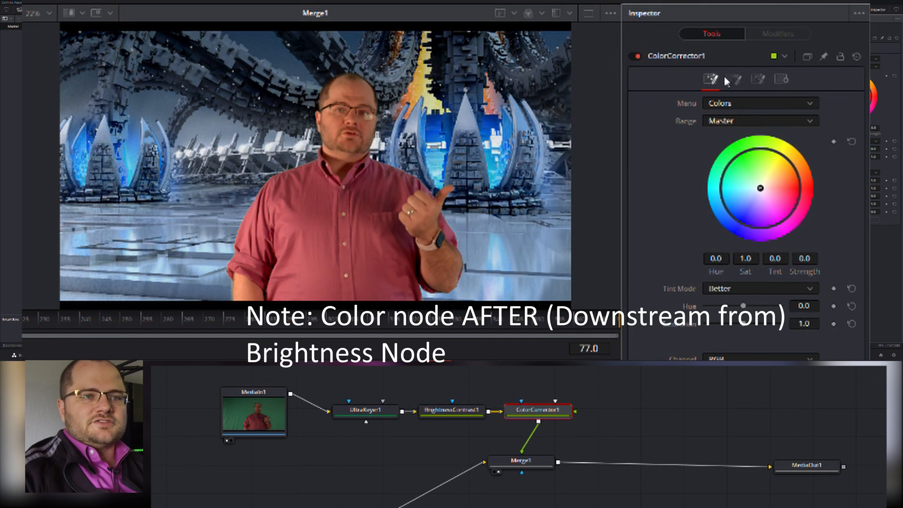
pyautogui.click(757, 79)
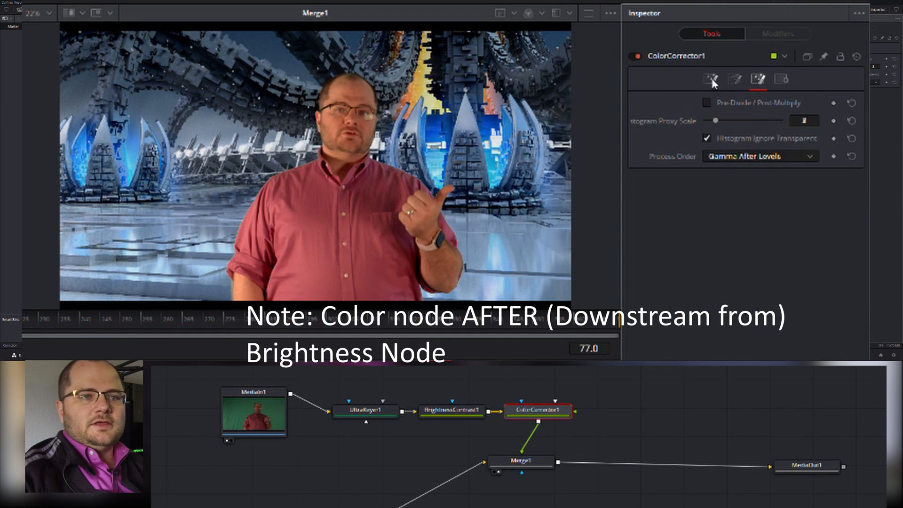
pyautogui.click(711, 79)
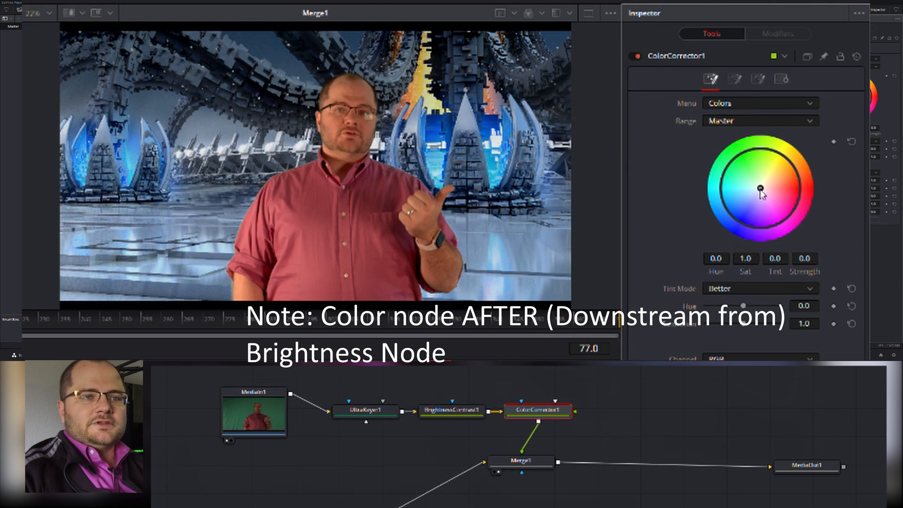
# Drag the colour wheel toward blue, roughly tint -0.44 and strength 0.21.
pyautogui.moveTo(760, 187); pyautogui.dragTo(756, 204)
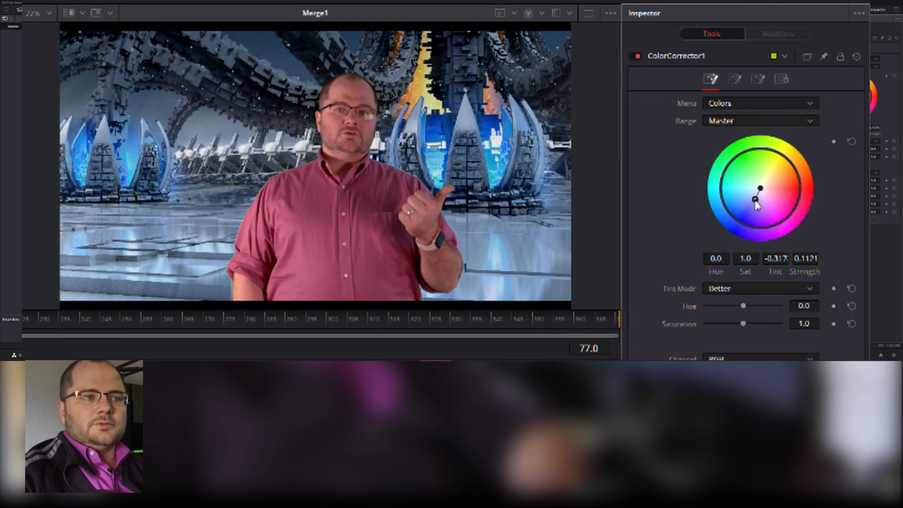
pyautogui.moveTo(759, 198); pyautogui.dragTo(759, 189)
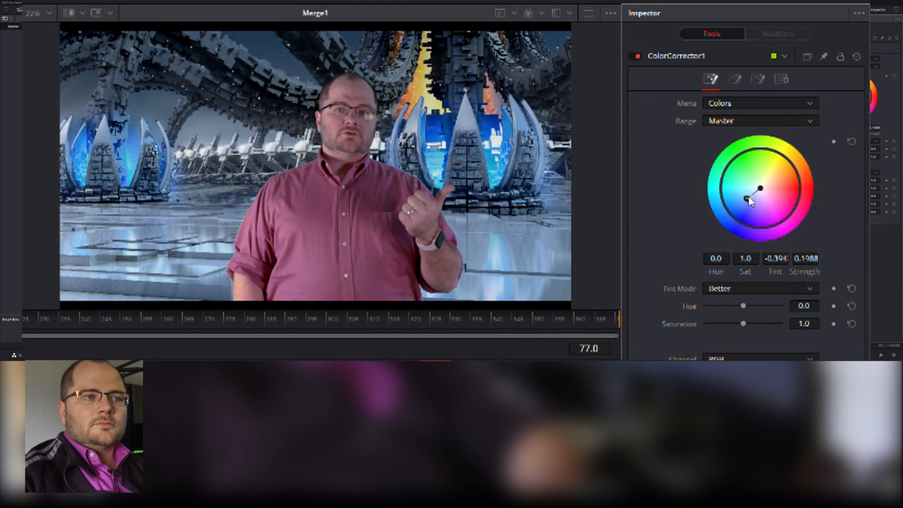
pyautogui.moveTo(761, 189); pyautogui.dragTo(748, 193)
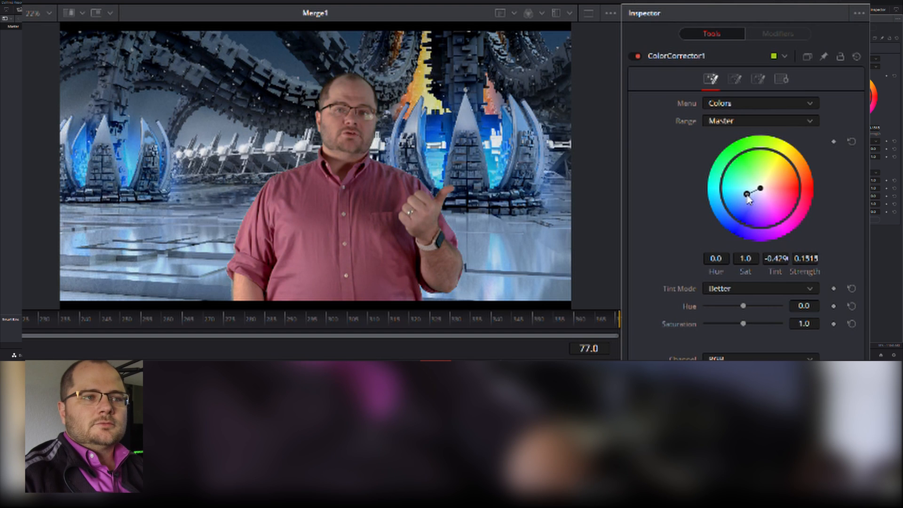
pyautogui.moveTo(763, 191); pyautogui.dragTo(760, 189)
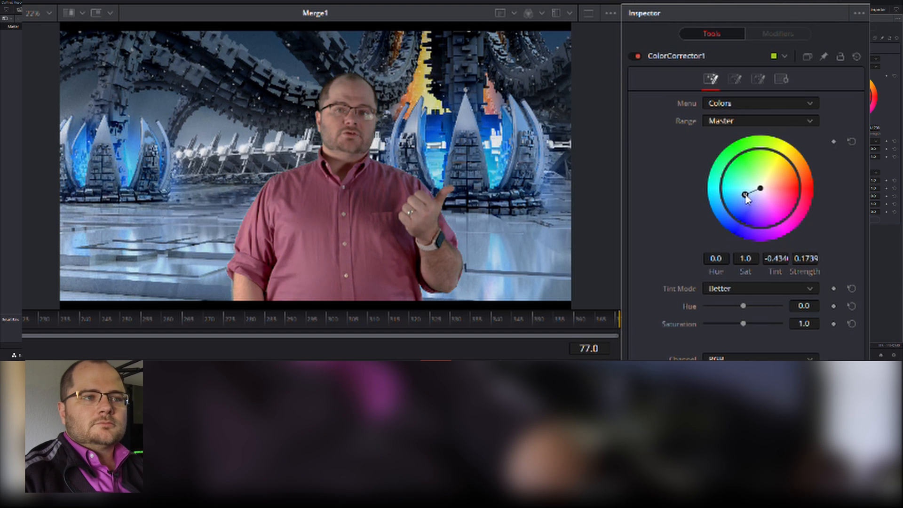
pyautogui.moveTo(747, 195); pyautogui.dragTo(741, 195)
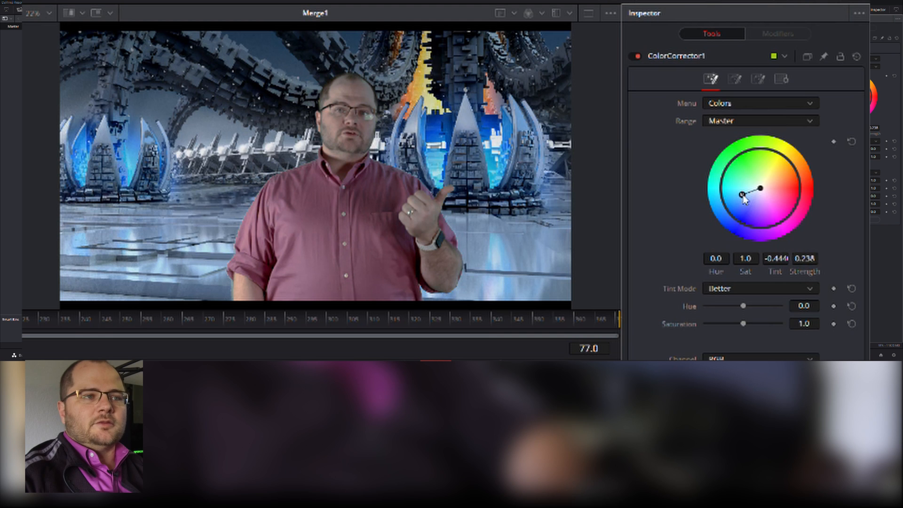
pyautogui.moveTo(741, 195); pyautogui.dragTo(745, 196)
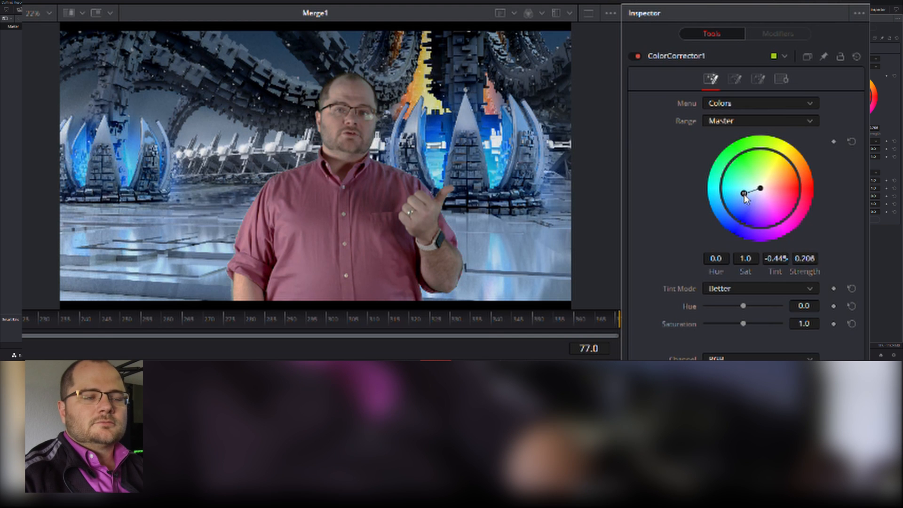
pyautogui.moveTo(743, 189); pyautogui.dragTo(760, 190)
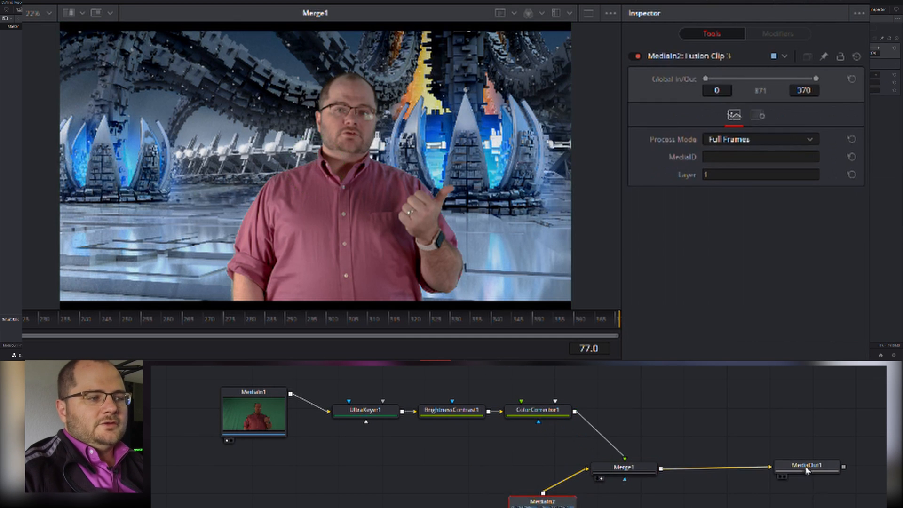
# Select the MediaOut1 node and return to the Edit page to view the keyed presenter composite.
pyautogui.click(806, 464)
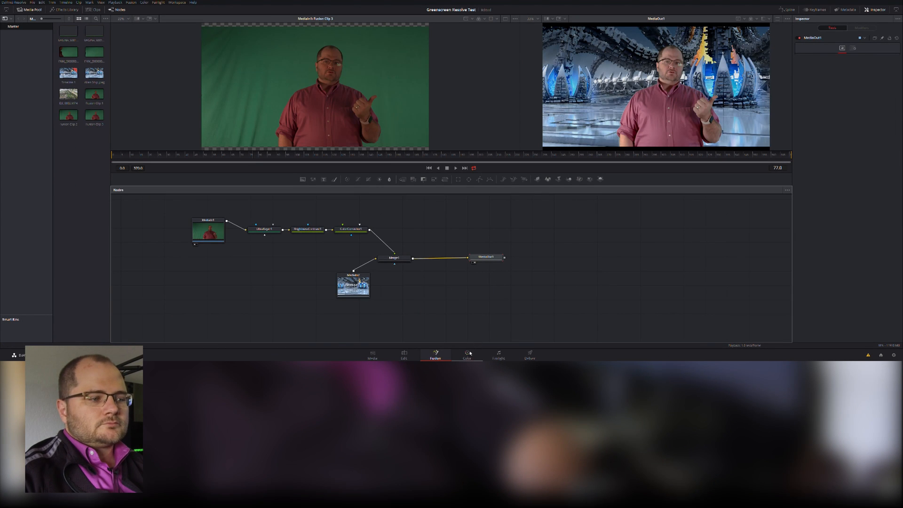
pyautogui.click(403, 354)
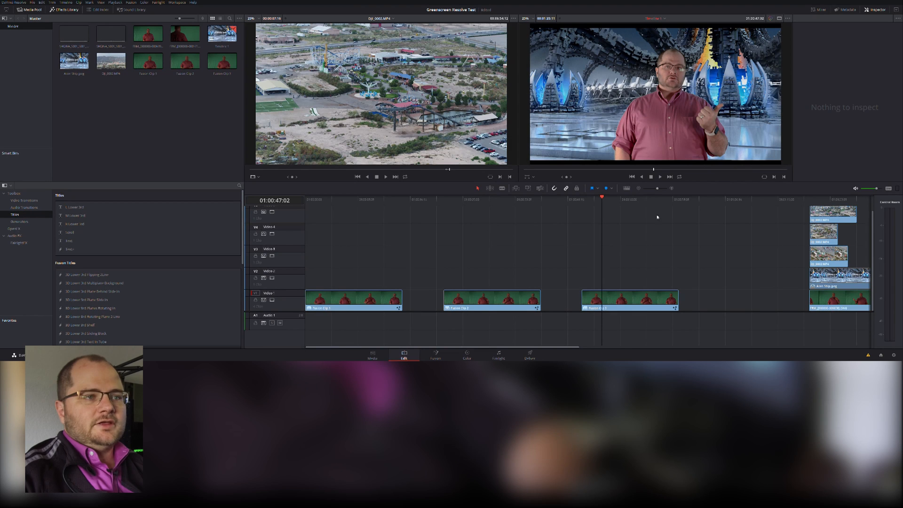